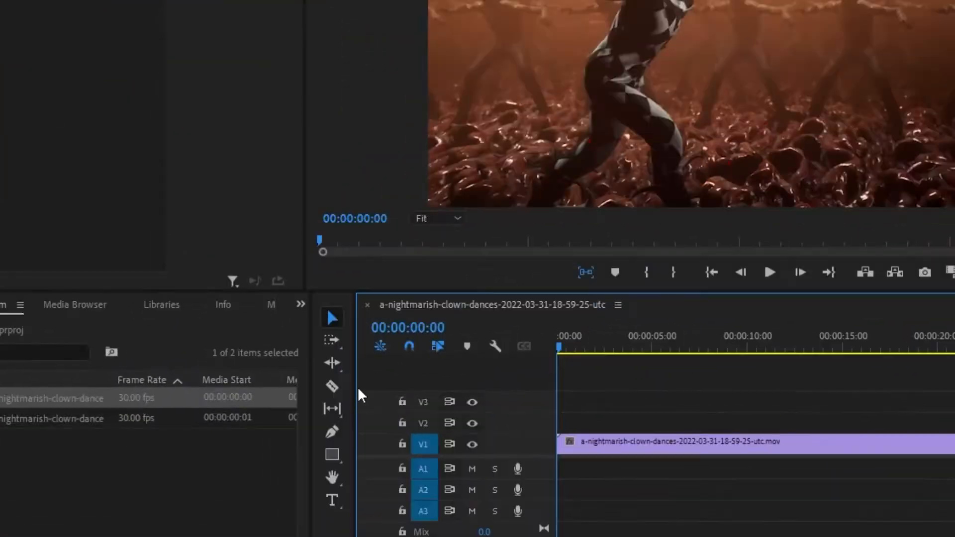
pyautogui.moveTo(332, 387)
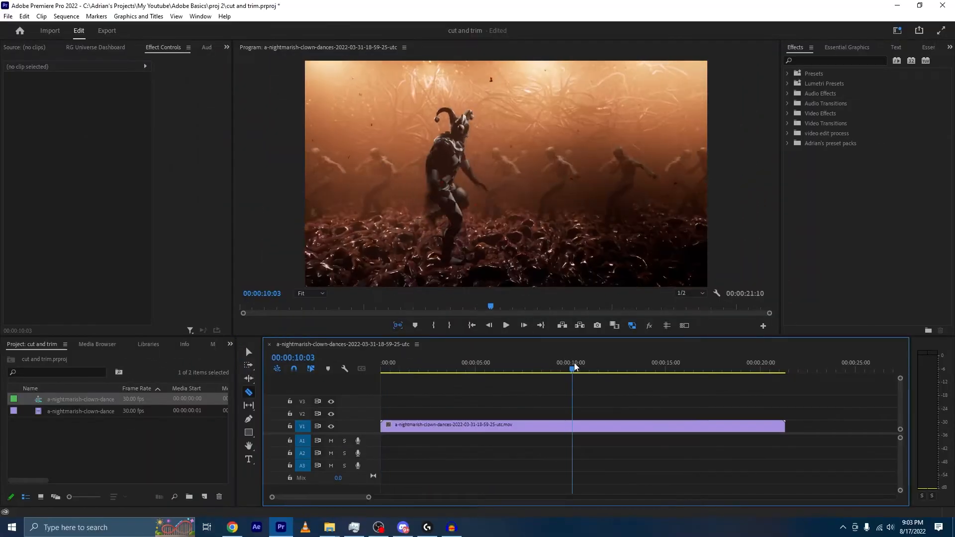
# - Move the playhead to roughly 00:00:15:00 on the clown dance clip
pyautogui.click(664, 370)
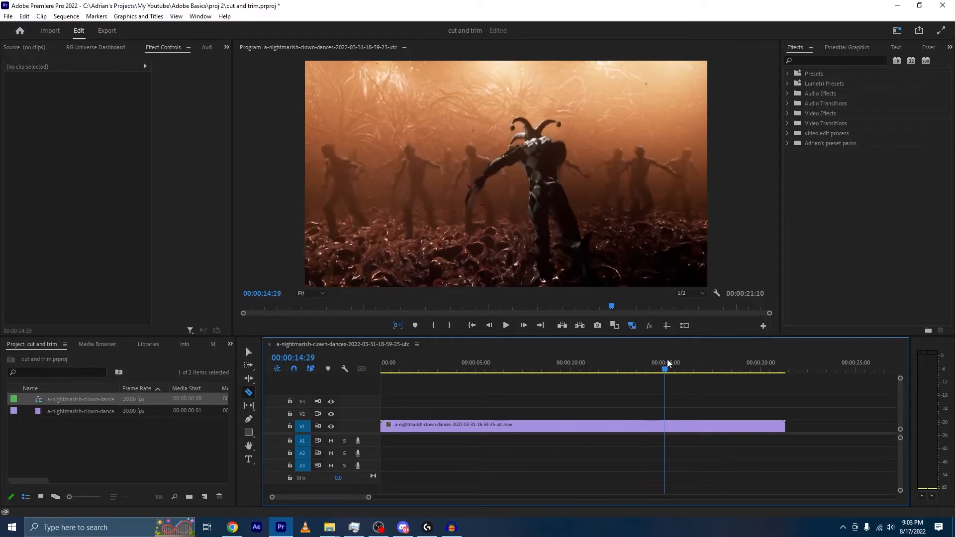